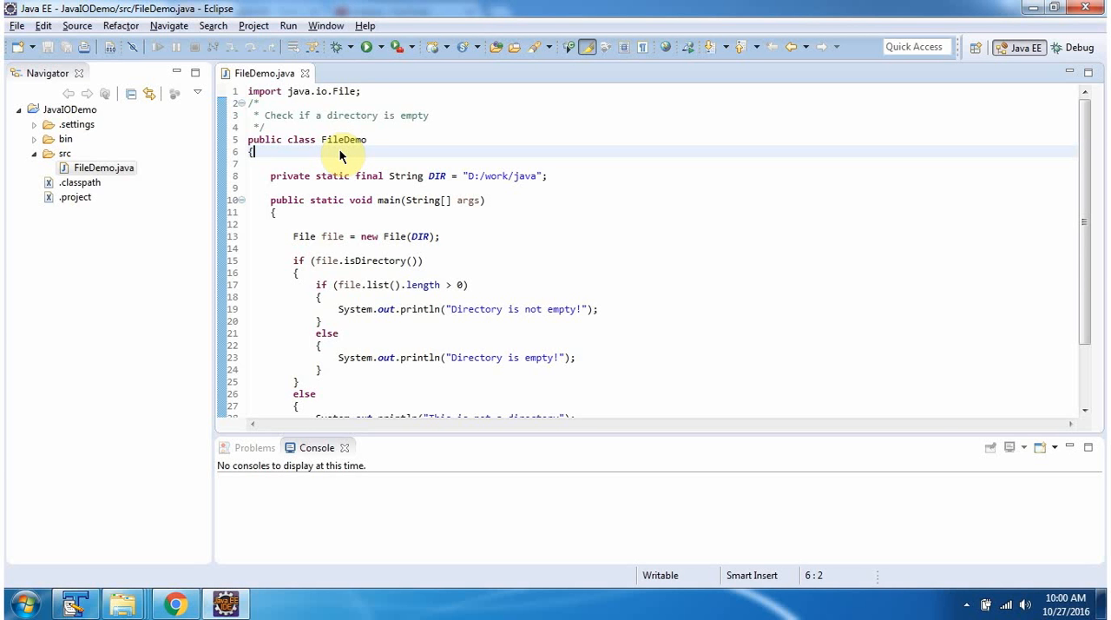
pyautogui.moveTo(400, 214)
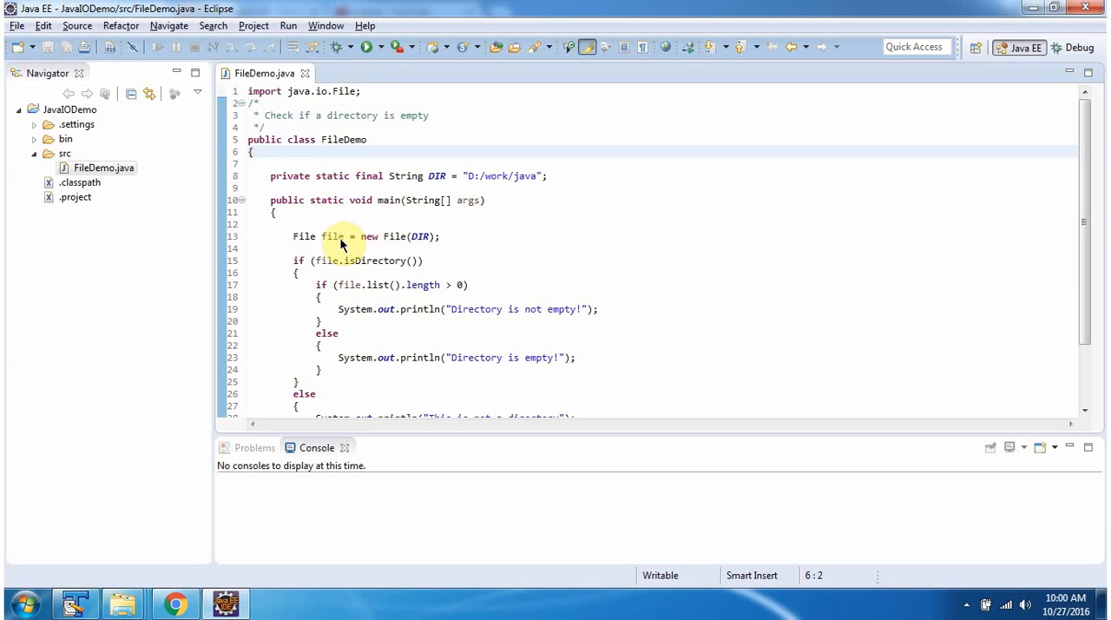
pyautogui.moveTo(391, 243)
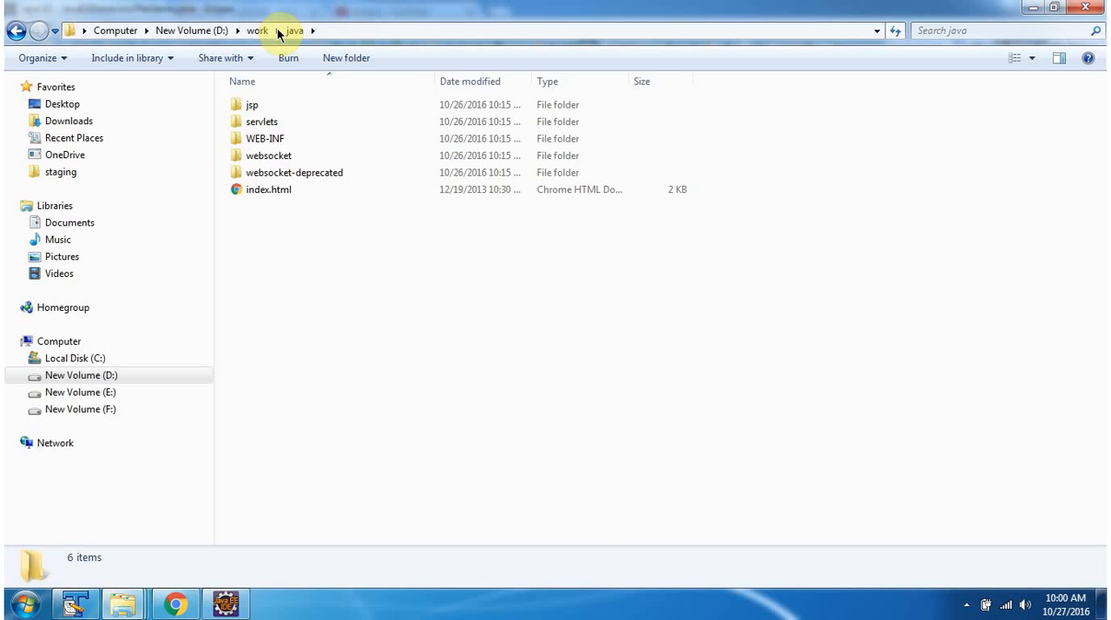
# Step: Navigate to D:\work\java and point out its contents, including the jsp folder and index.html
pyautogui.click(257, 32)
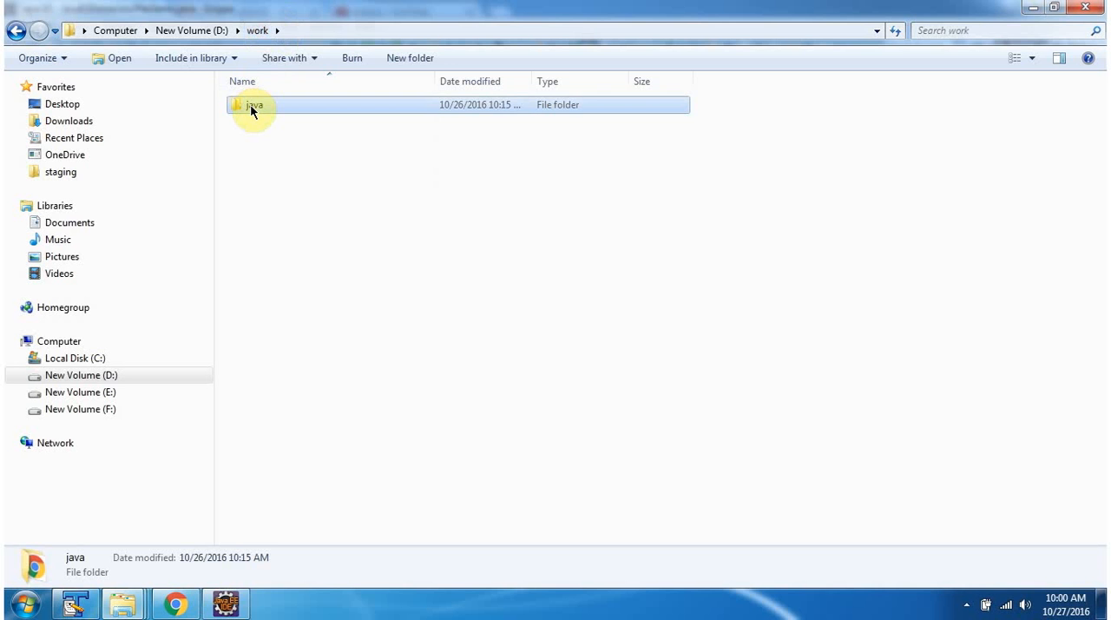
pyautogui.doubleClick(253, 104)
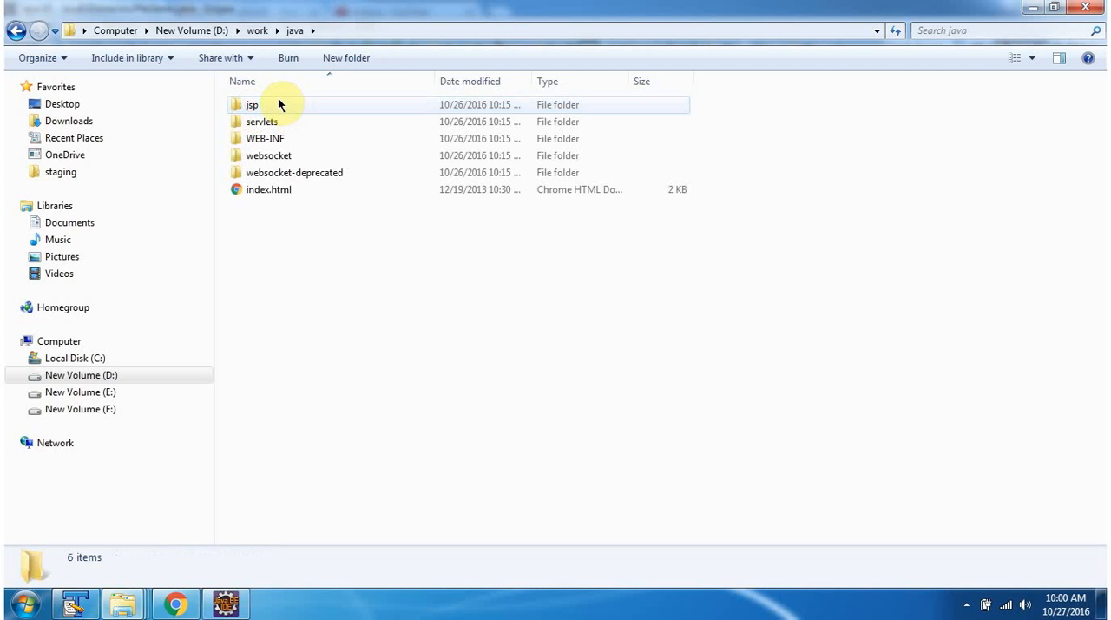
pyautogui.click(269, 189)
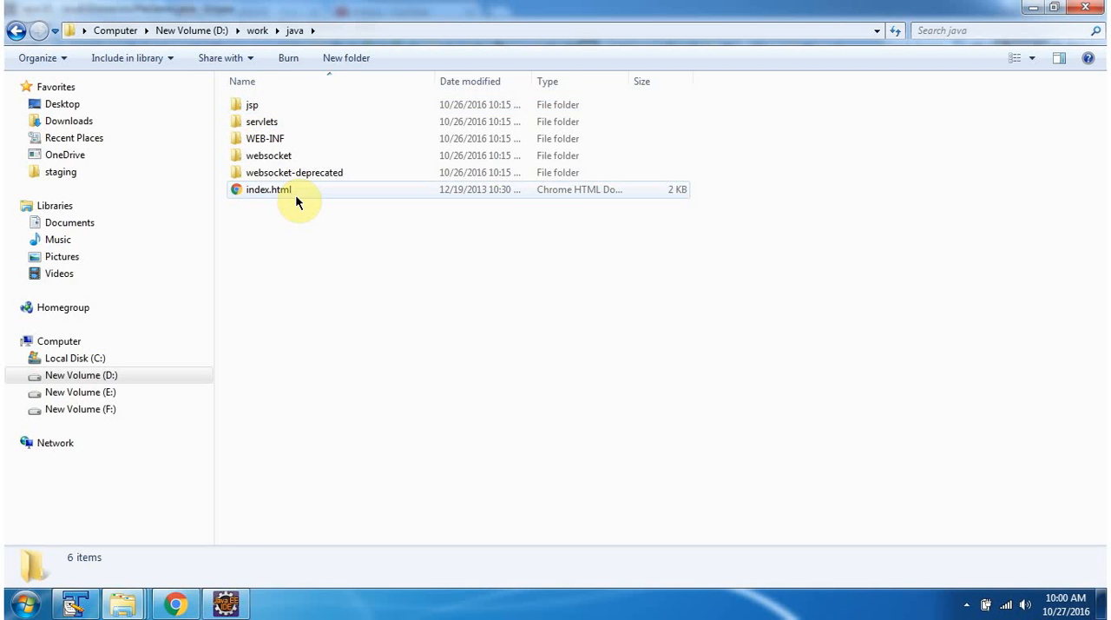
pyautogui.click(226, 604)
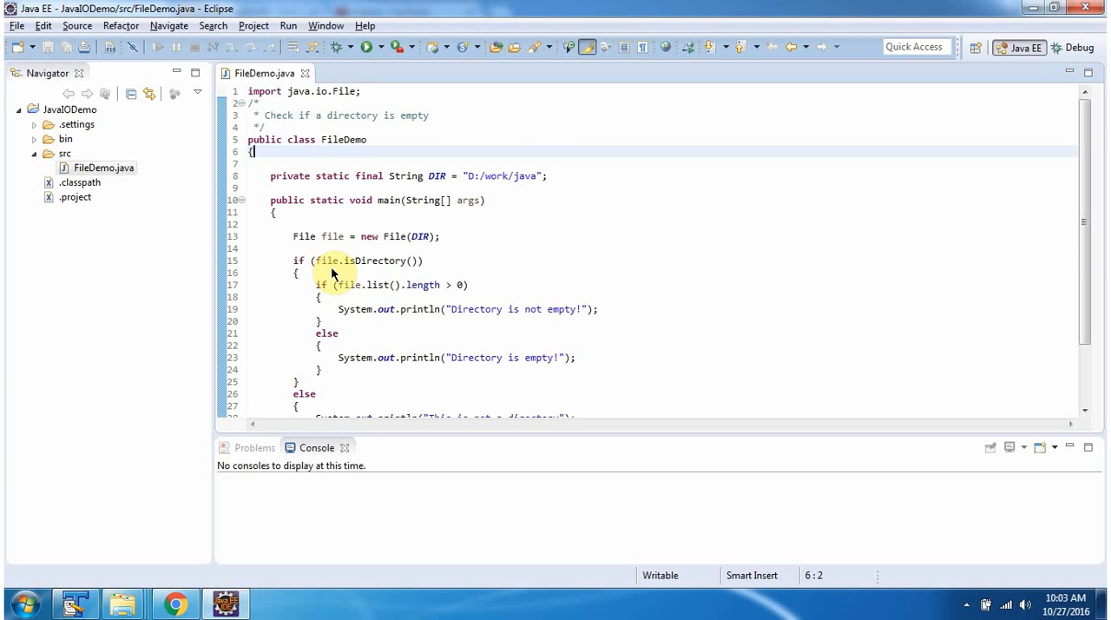
pyautogui.moveTo(517, 175)
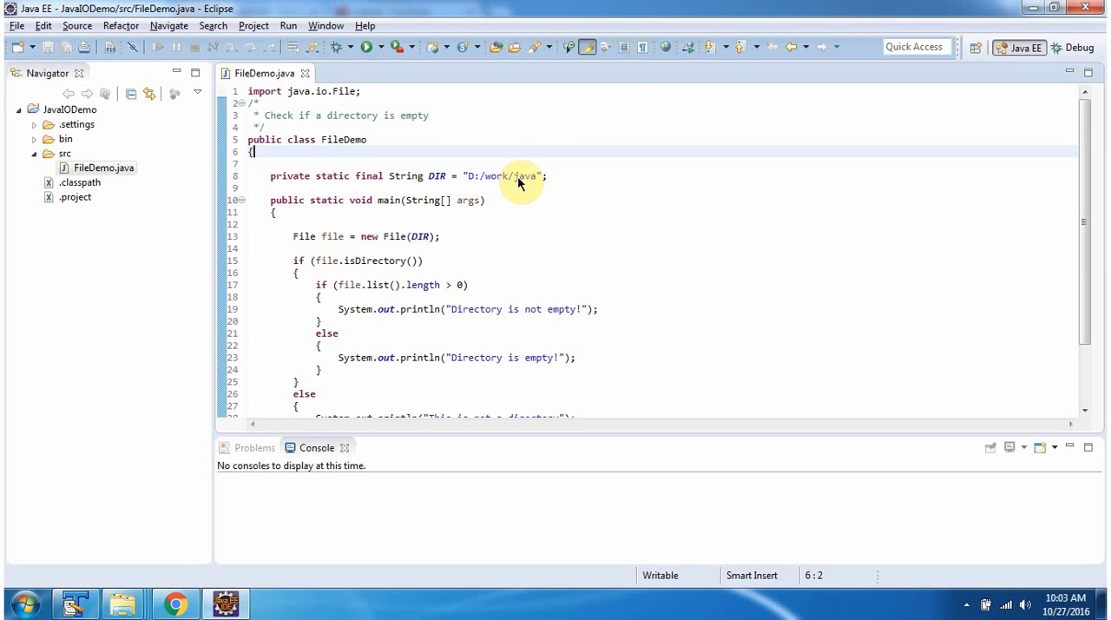
pyautogui.moveTo(374, 264)
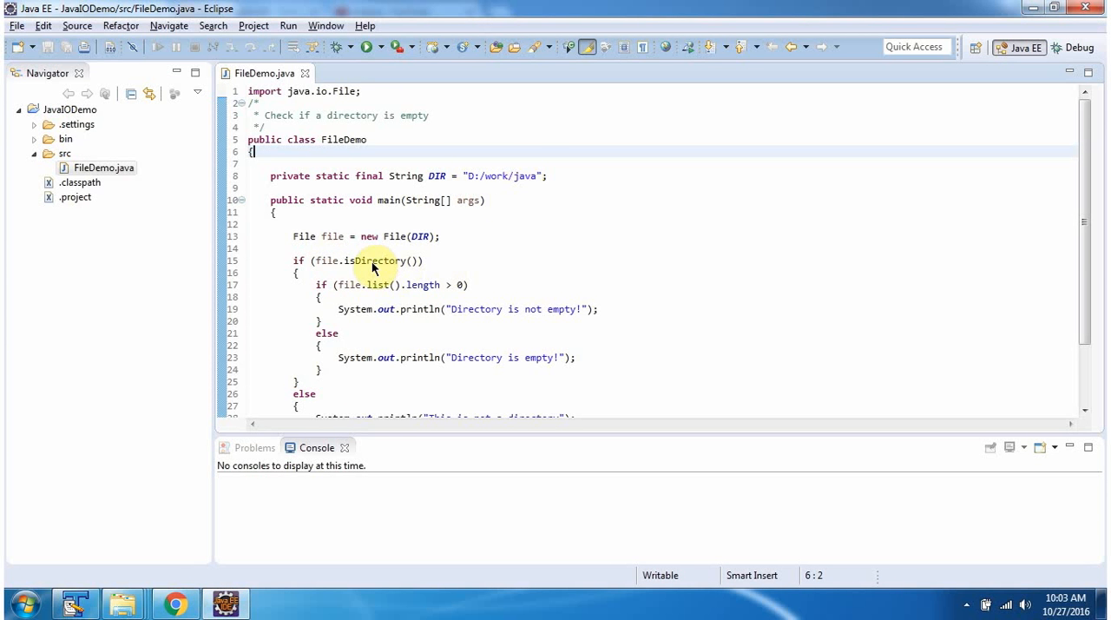
pyautogui.moveTo(380, 298)
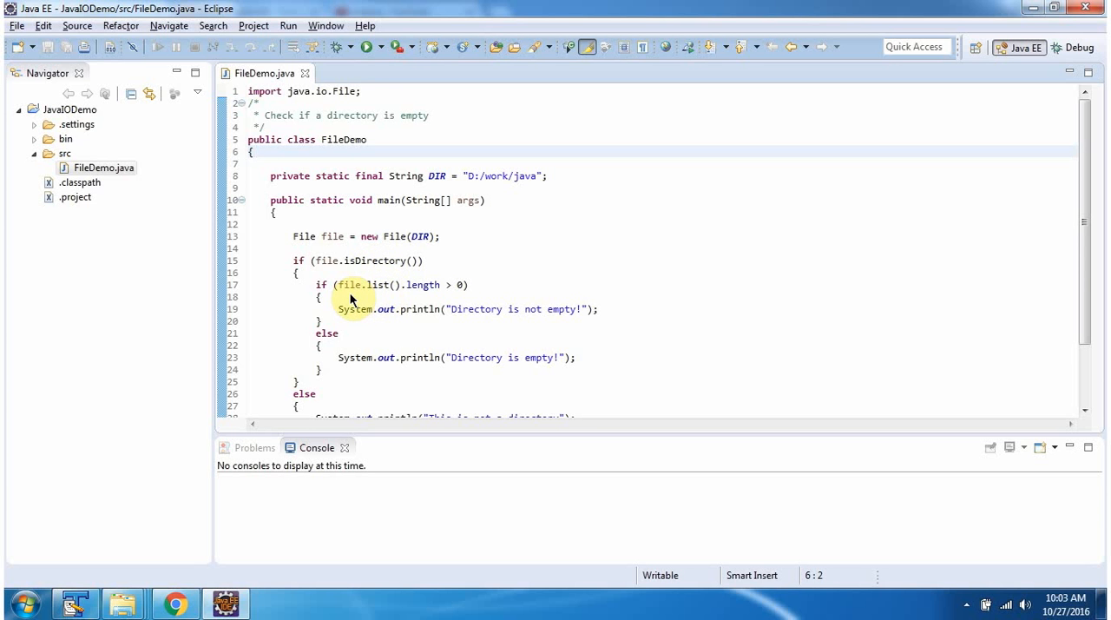
pyautogui.moveTo(430, 299)
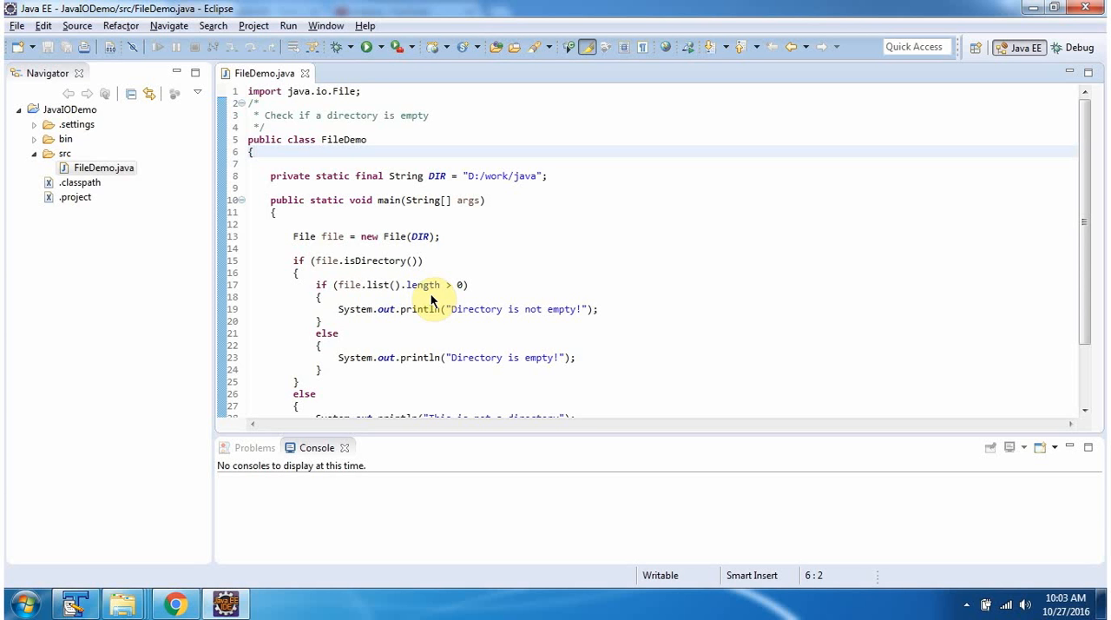
pyautogui.moveTo(484, 323)
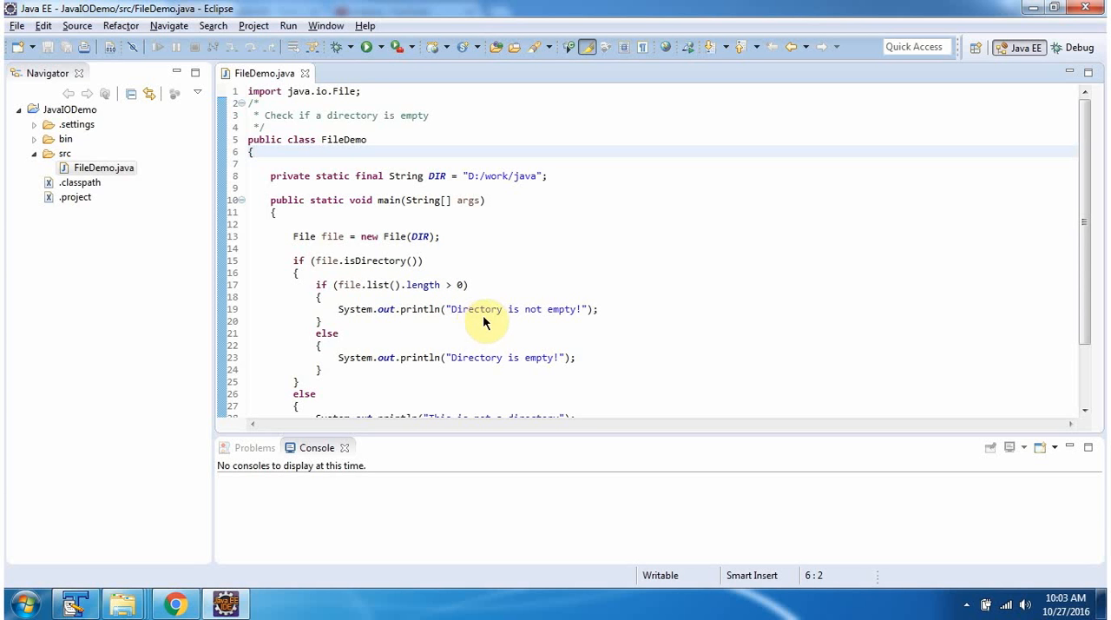
pyautogui.moveTo(484, 376)
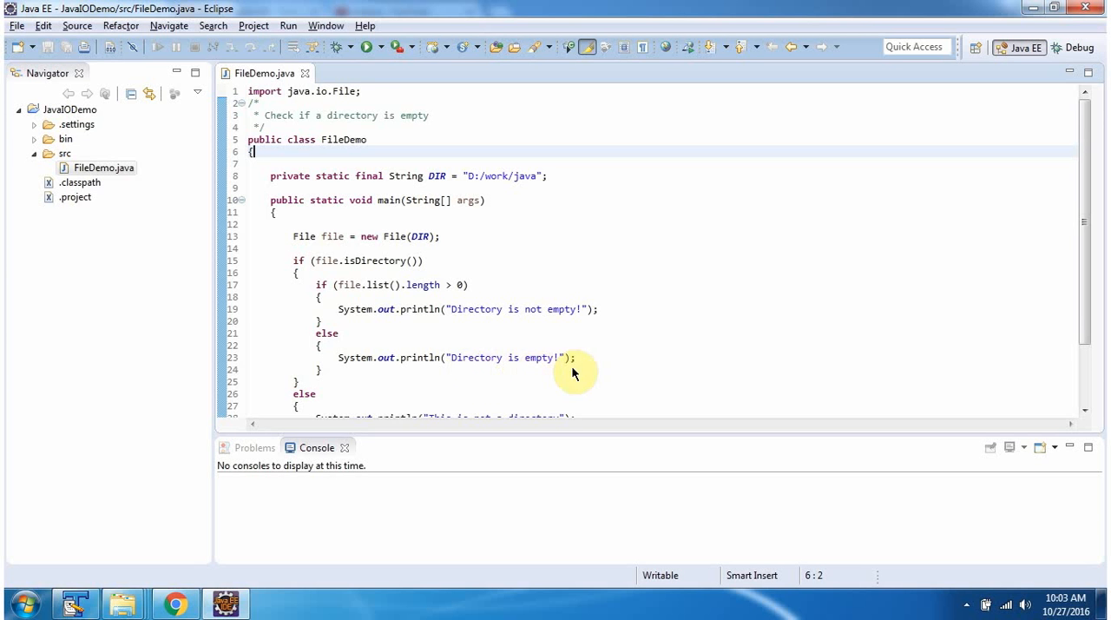
# Step: Run FileDemo so the Console prints "Directory is not empty!"
pyautogui.scroll(-3)
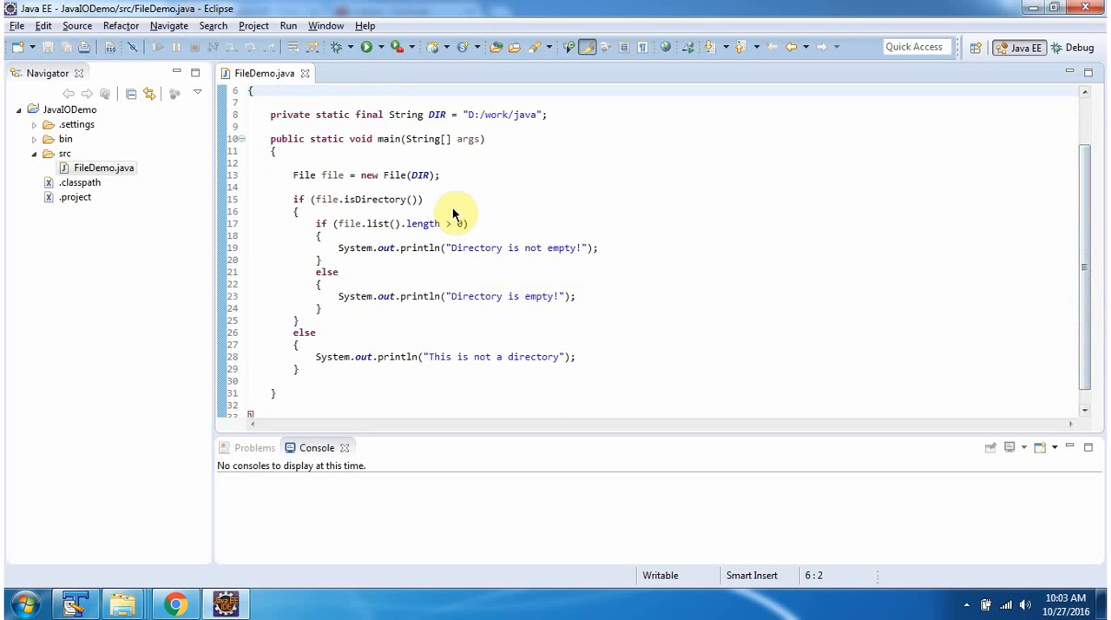
pyautogui.moveTo(368, 47)
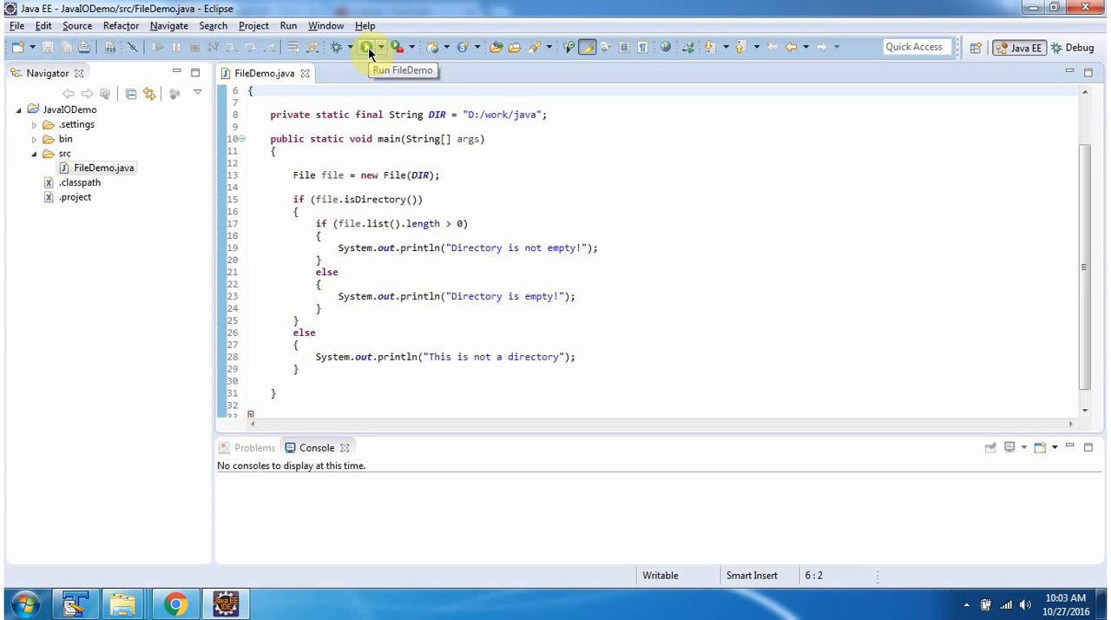
pyautogui.click(368, 47)
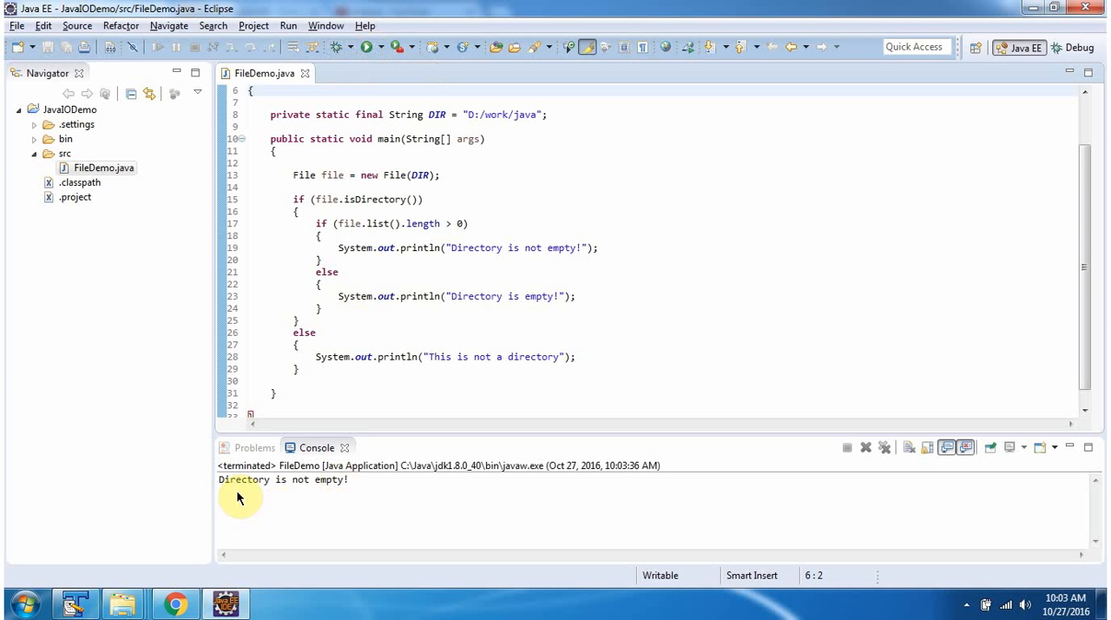
pyautogui.moveTo(304, 496)
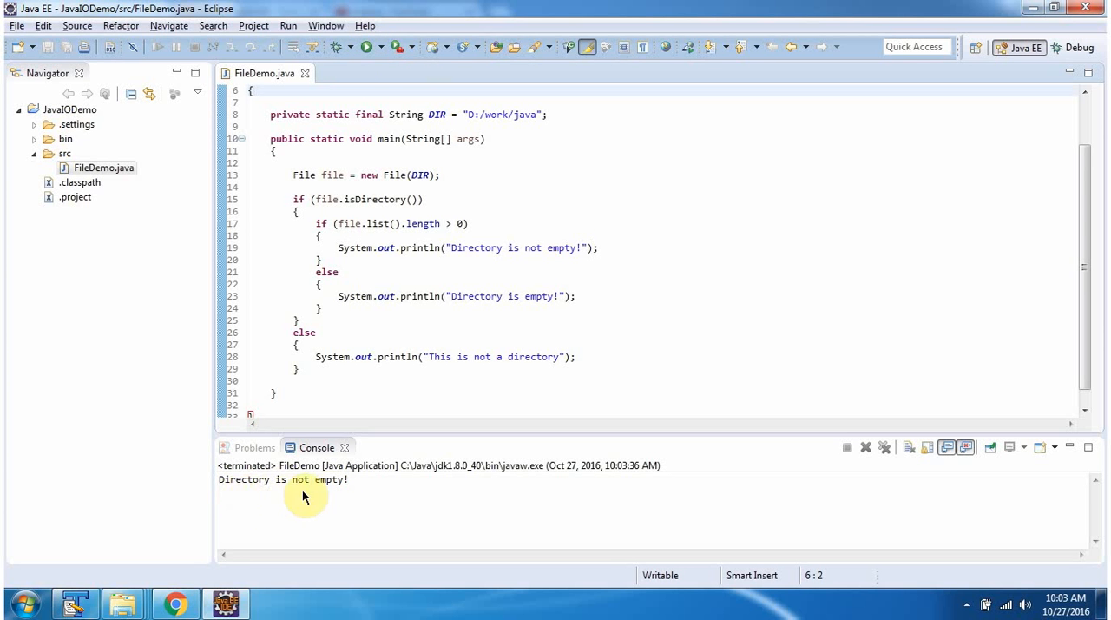